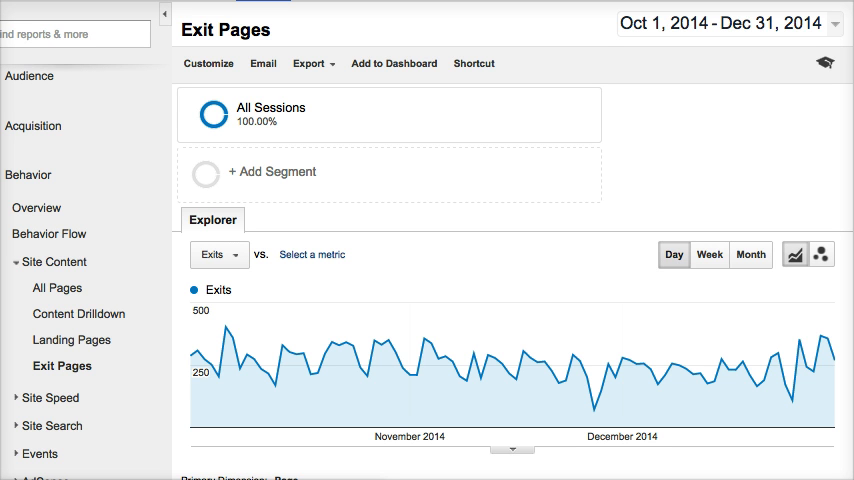
mouse_move(110, 384)
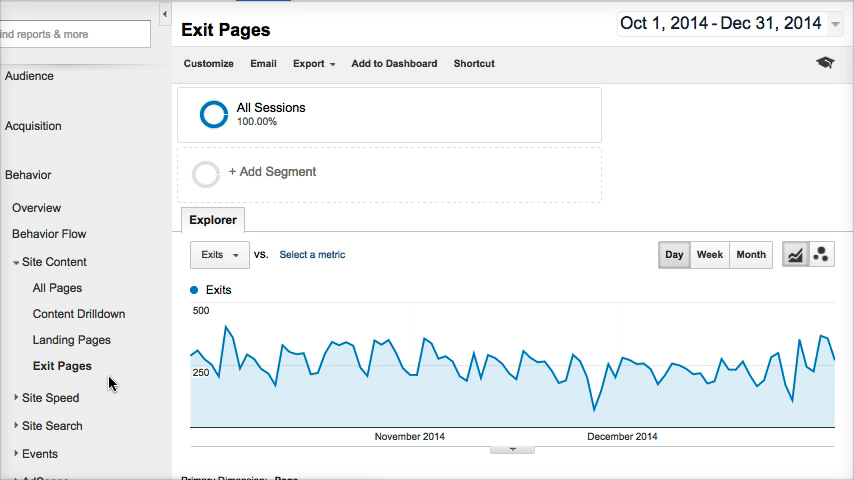
mouse_move(14, 176)
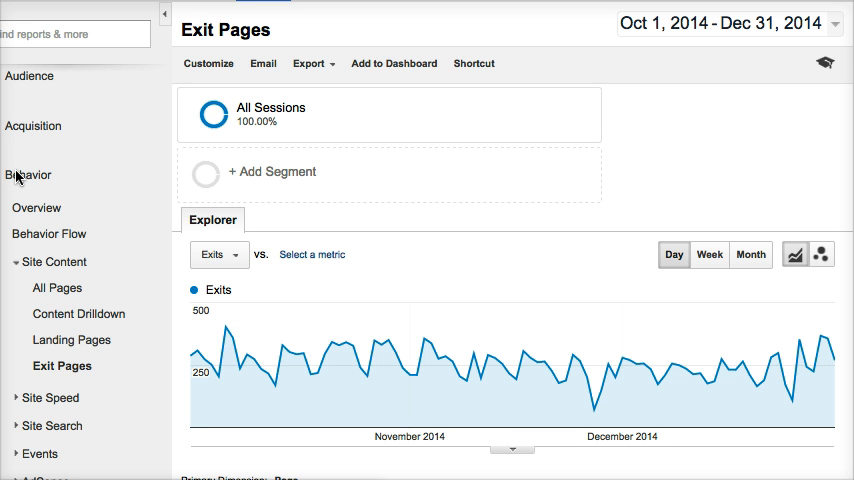
mouse_move(54, 250)
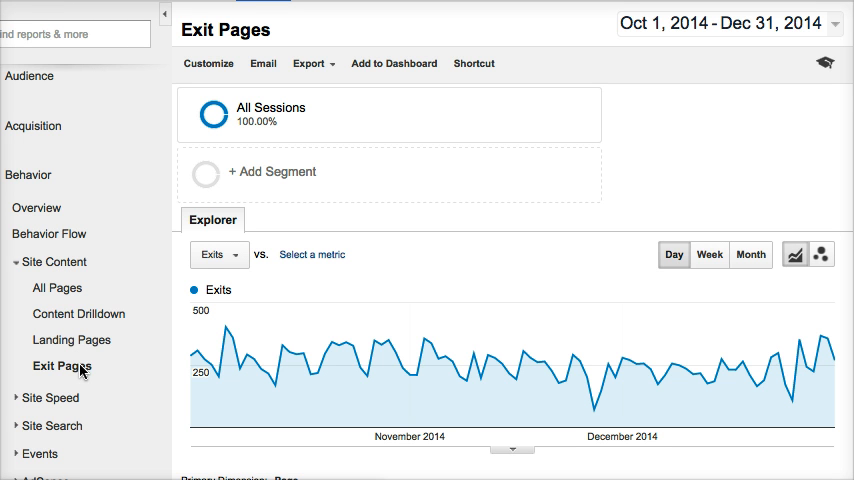
mouse_move(82, 372)
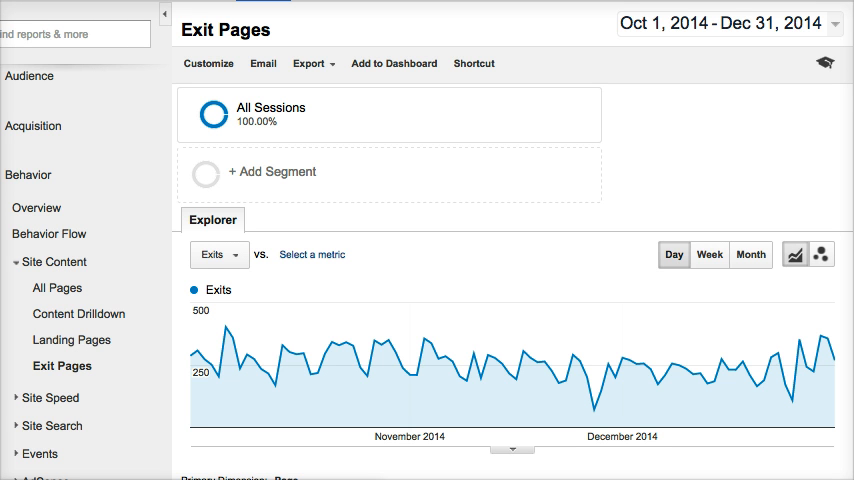
Step: Scroll down the Exit Pages report to bring the full table of exits, pageviews and % Exit into view
scroll(down, 3)
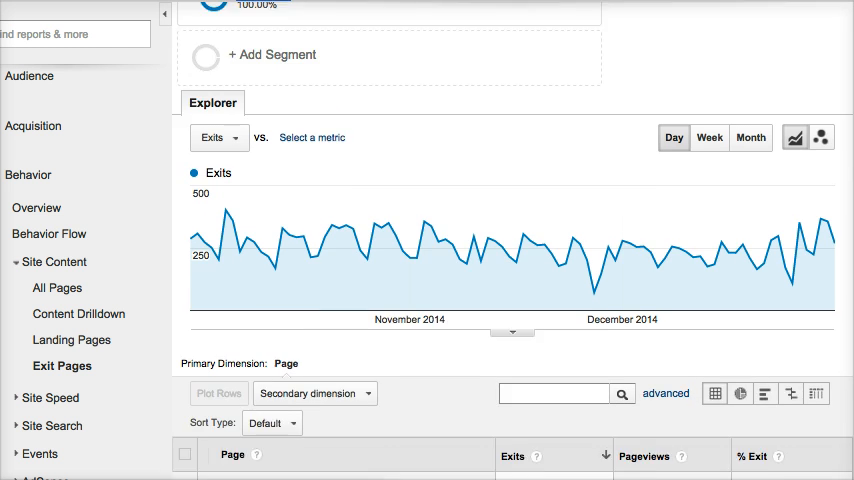
scroll(down, 3)
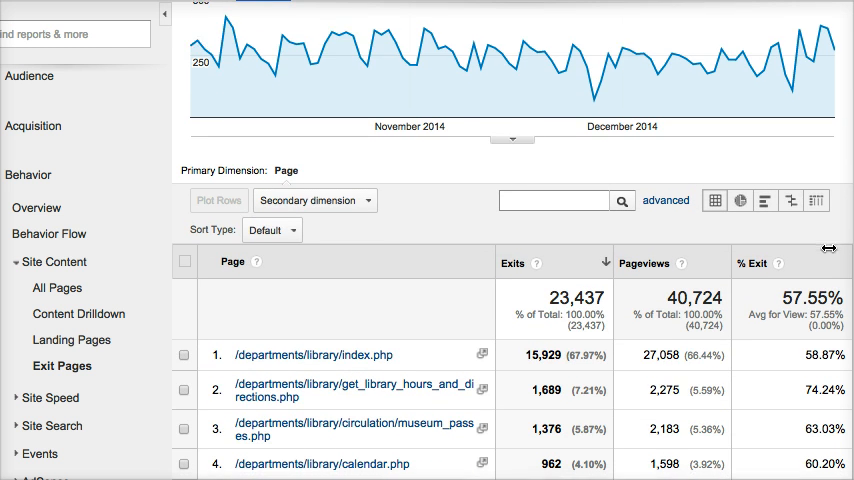
scroll(down, 3)
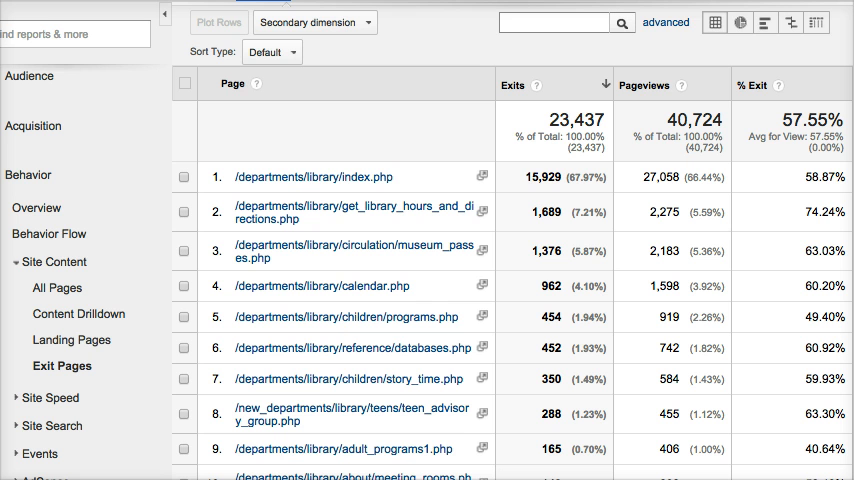
mouse_move(744, 258)
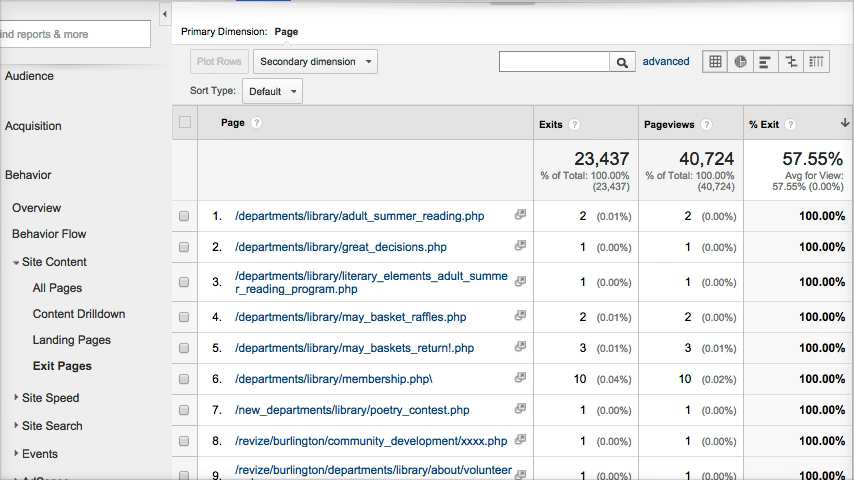
scroll(down, 3)
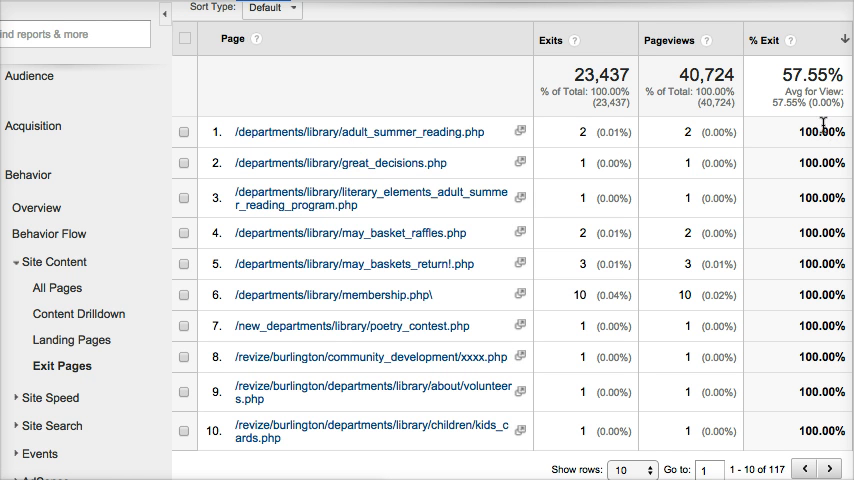
mouse_move(332, 332)
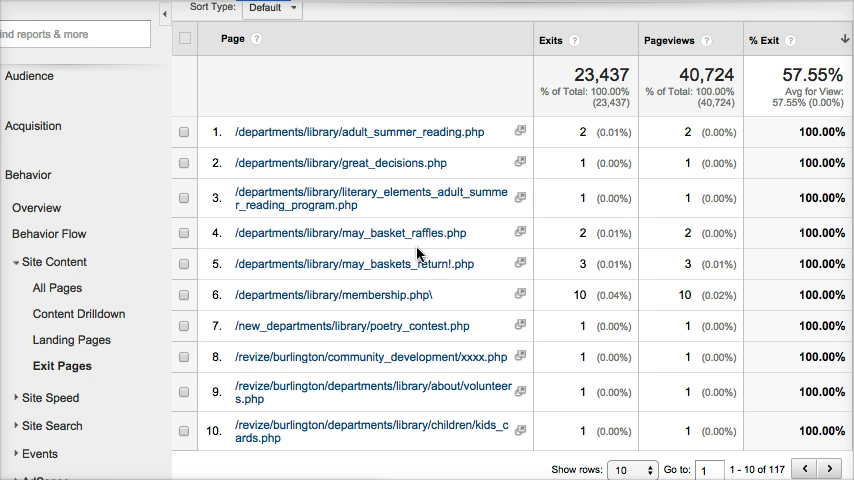
mouse_move(418, 268)
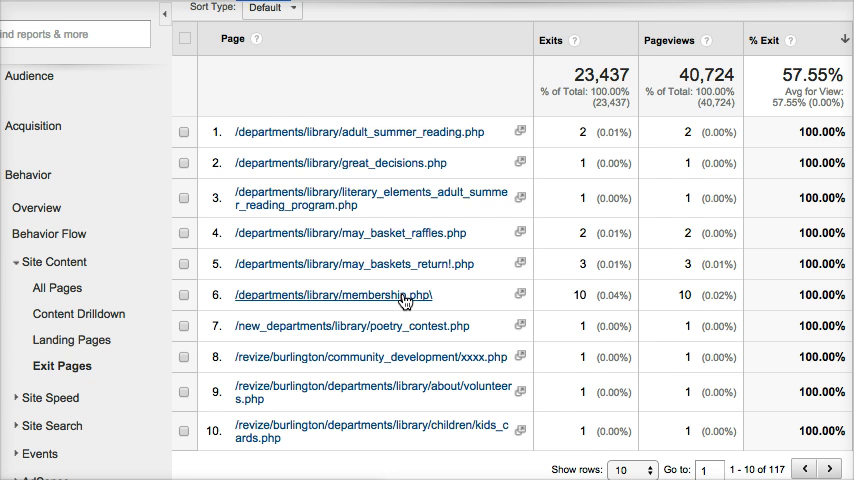
mouse_move(372, 308)
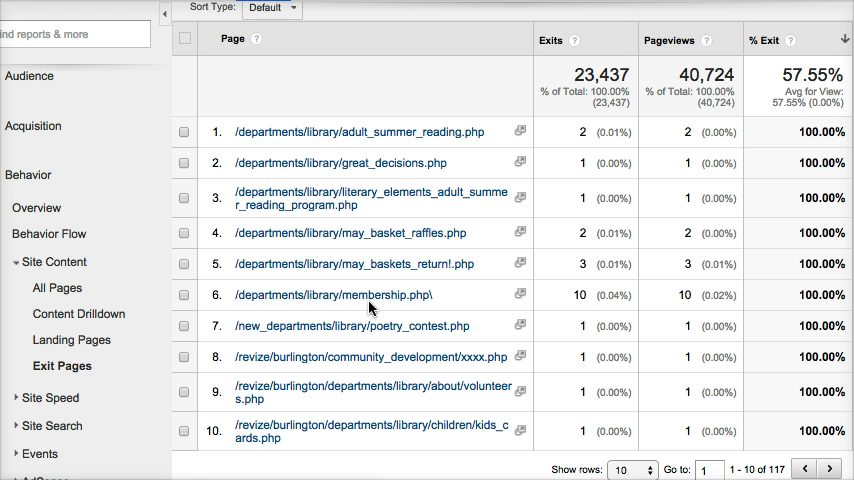
mouse_move(410, 300)
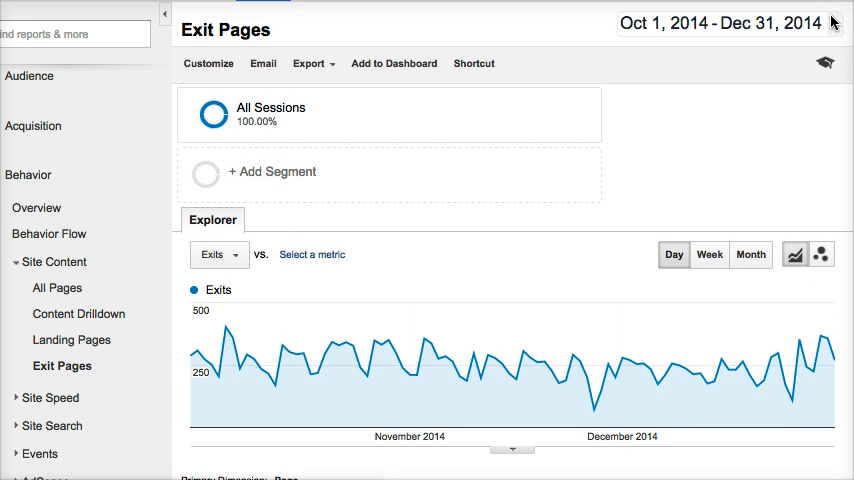
mouse_move(588, 164)
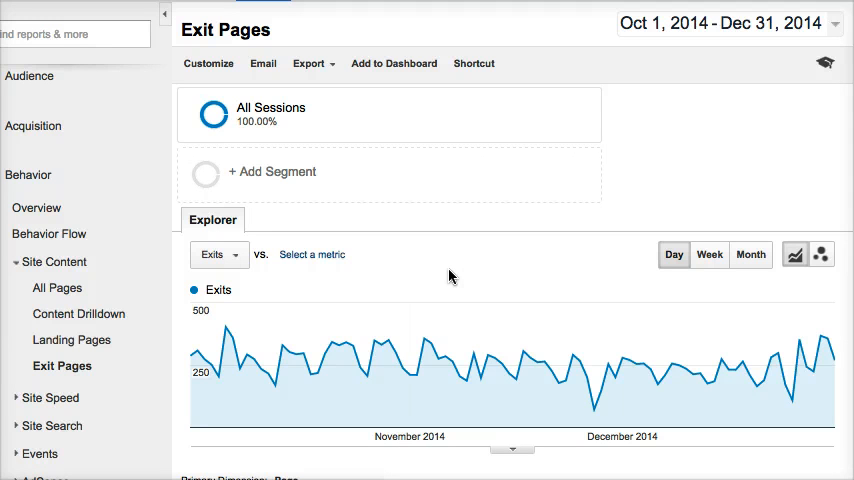
mouse_move(344, 348)
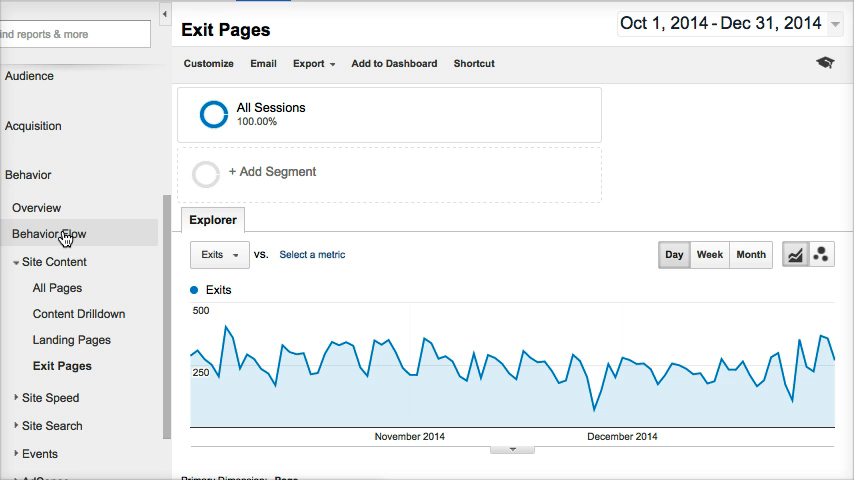
mouse_move(72, 340)
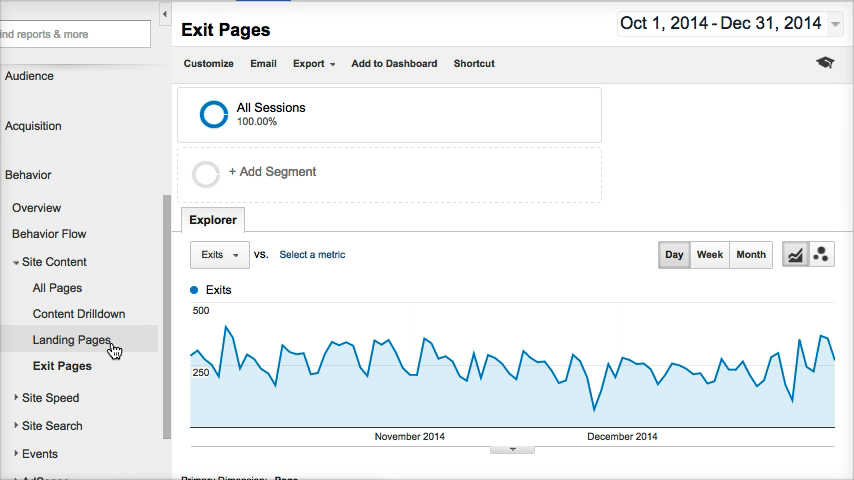
mouse_move(72, 340)
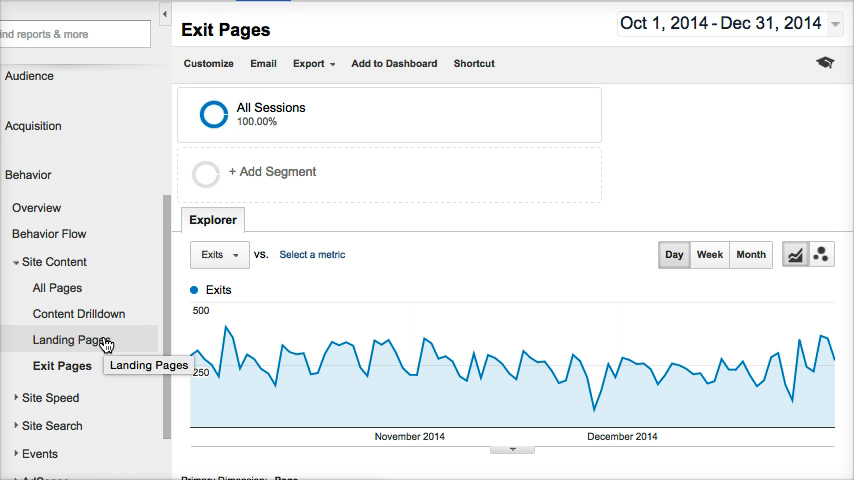
Step: Switch to the Landing Pages report under Behavior > Site Content for October–December 2014
click(72, 340)
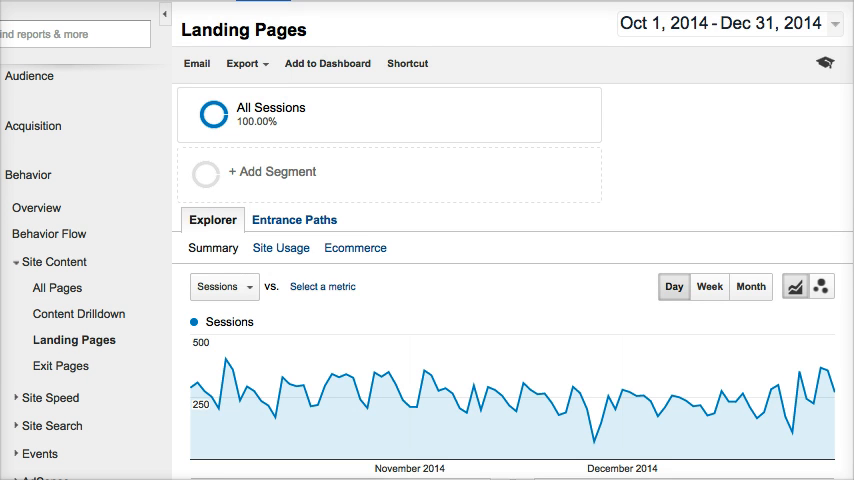
Step: Scroll down to the Landing Pages table showing pages ordered by Bounce Rate, 100% first
scroll(down, 3)
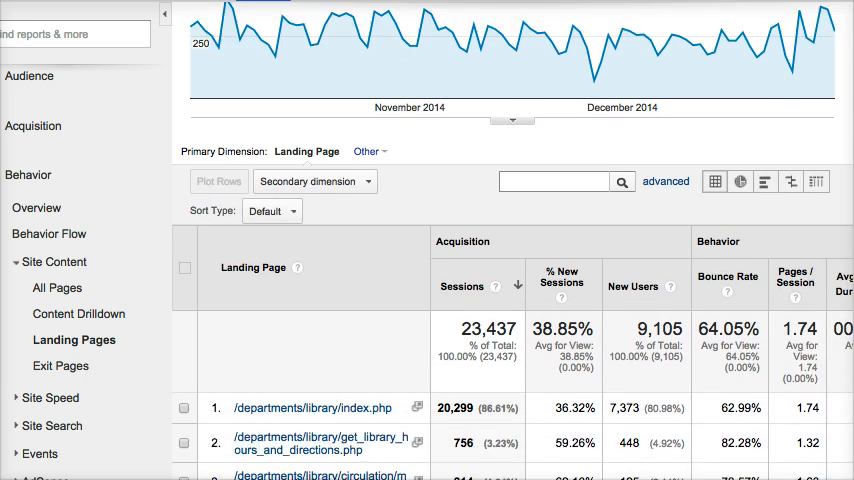
scroll(down, 3)
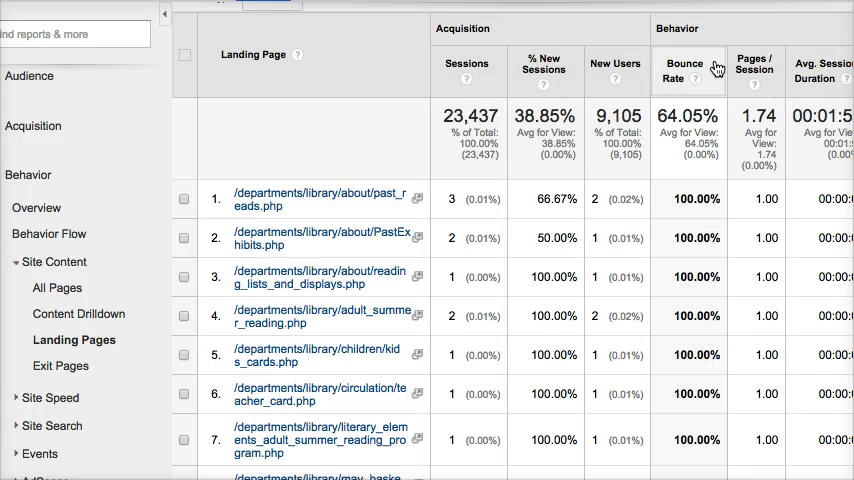
click(684, 72)
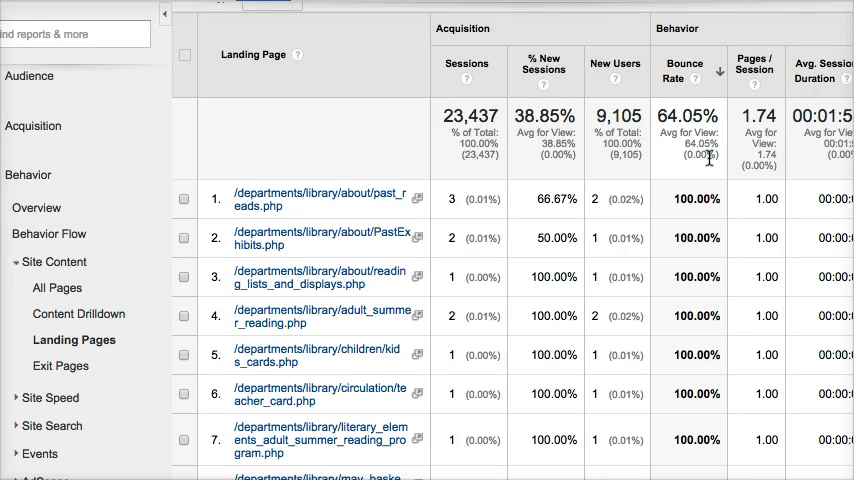
mouse_move(700, 252)
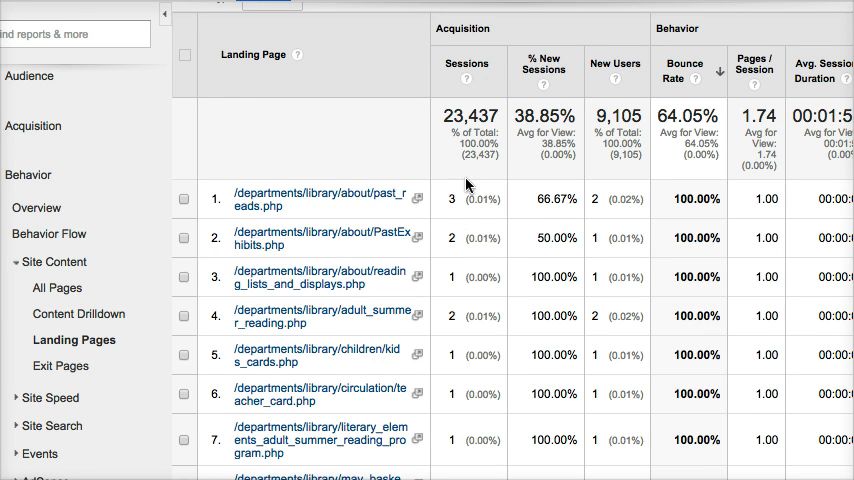
mouse_move(708, 230)
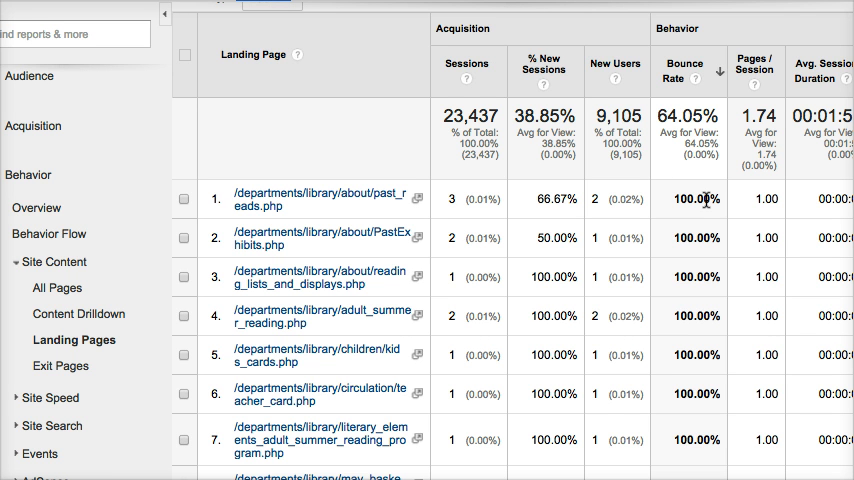
mouse_move(840, 430)
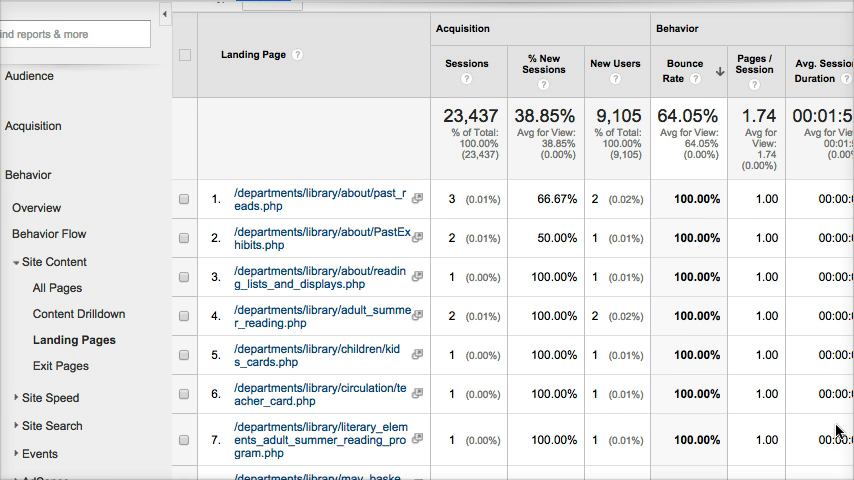
scroll(down, 3)
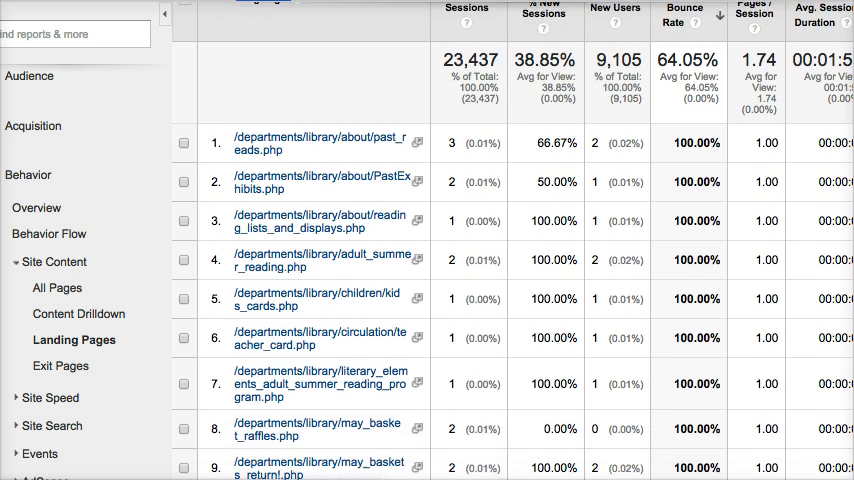
scroll(down, 3)
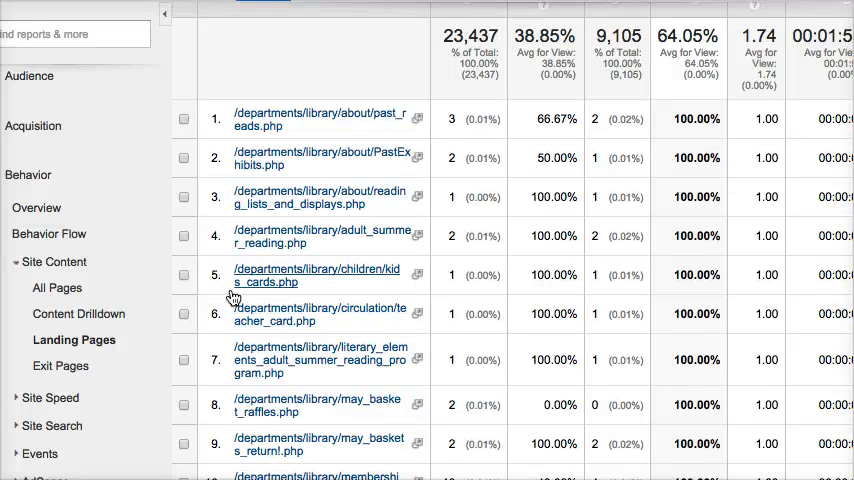
mouse_move(60, 366)
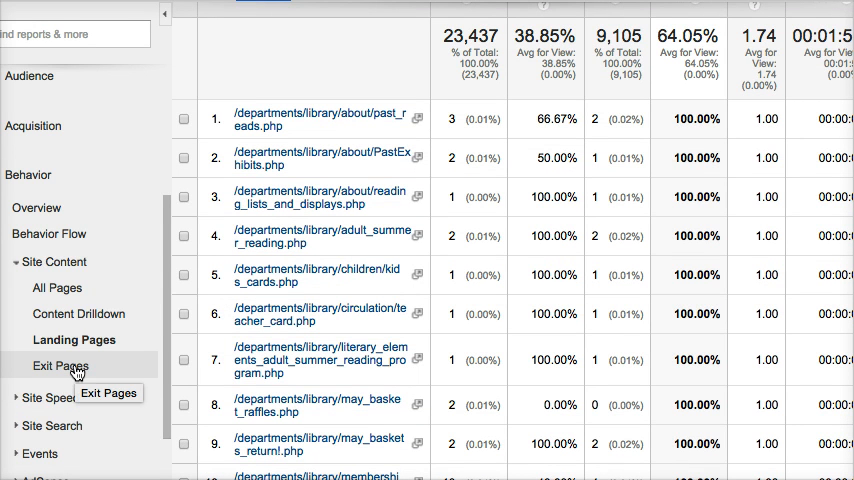